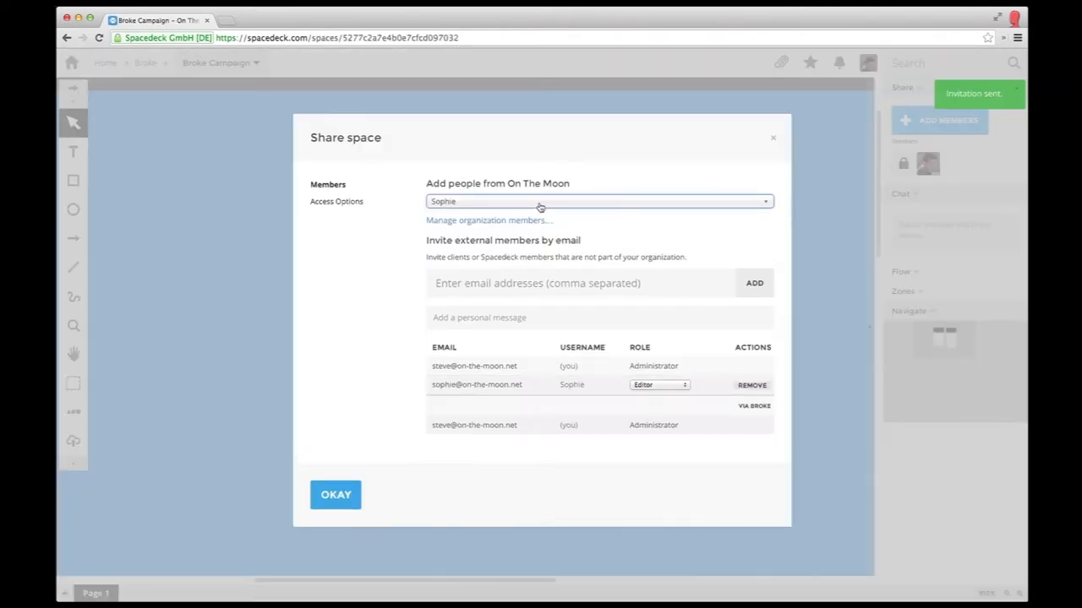
# Confirm the Share space dialog granting the team access to Broke Campaign
pyautogui.click(334, 494)
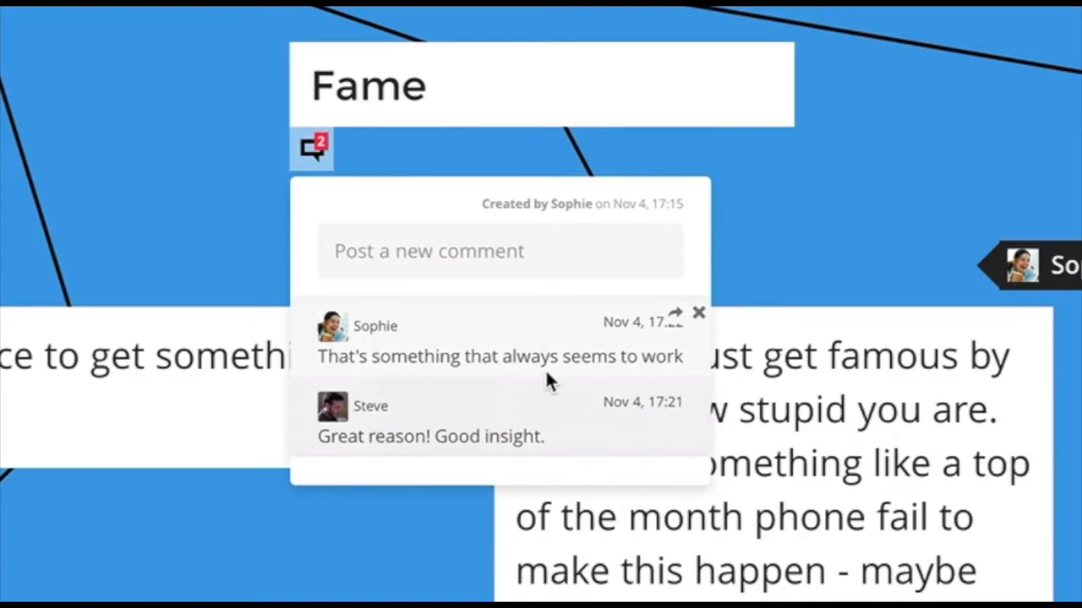
# Place a text note in the green Idea zone for the broken-phone app concept
pyautogui.click(699, 311)
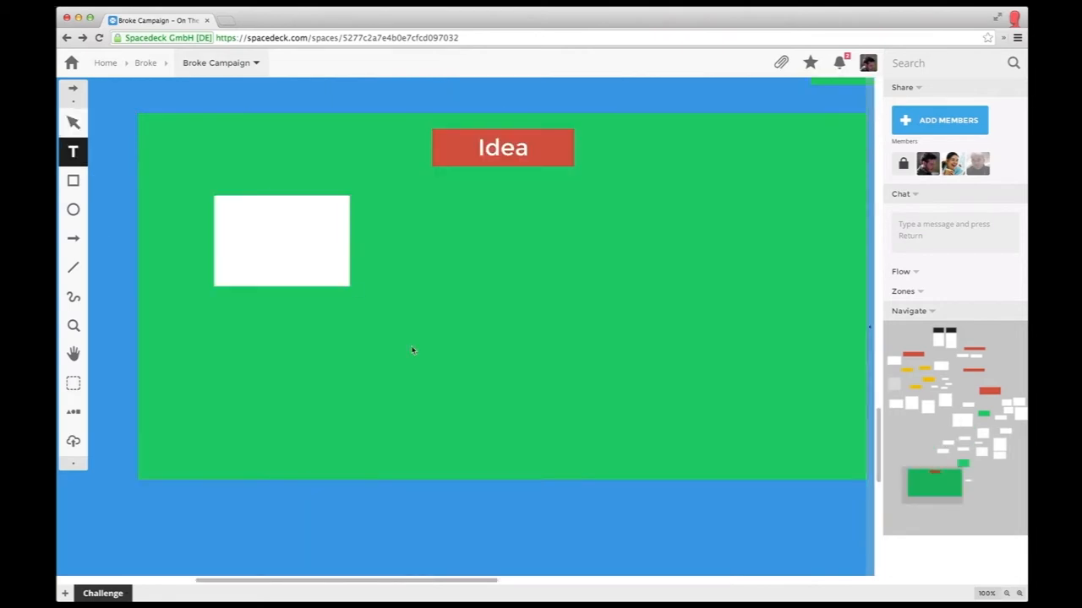
pyautogui.click(280, 240)
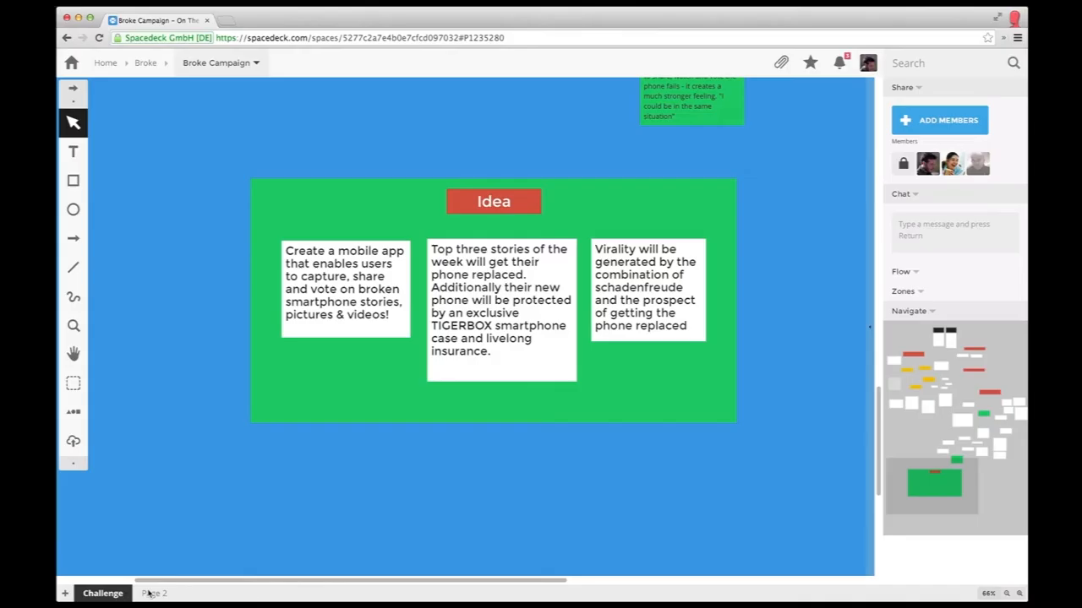
# Rename Page 2 to 'Moodboard' via its tab menu
pyautogui.rightClick(156, 592)
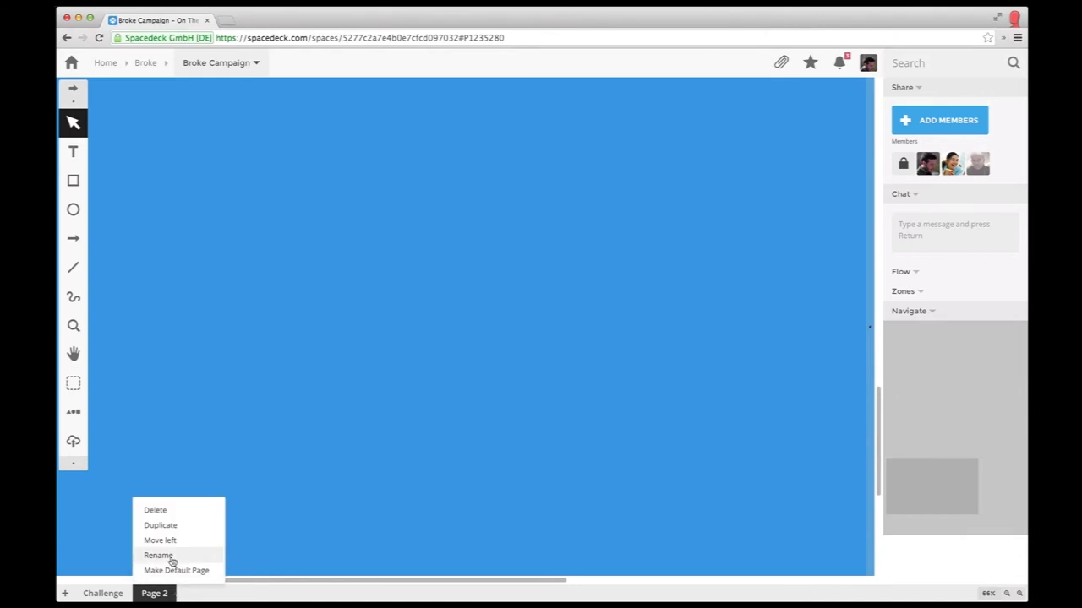
pyautogui.click(159, 555)
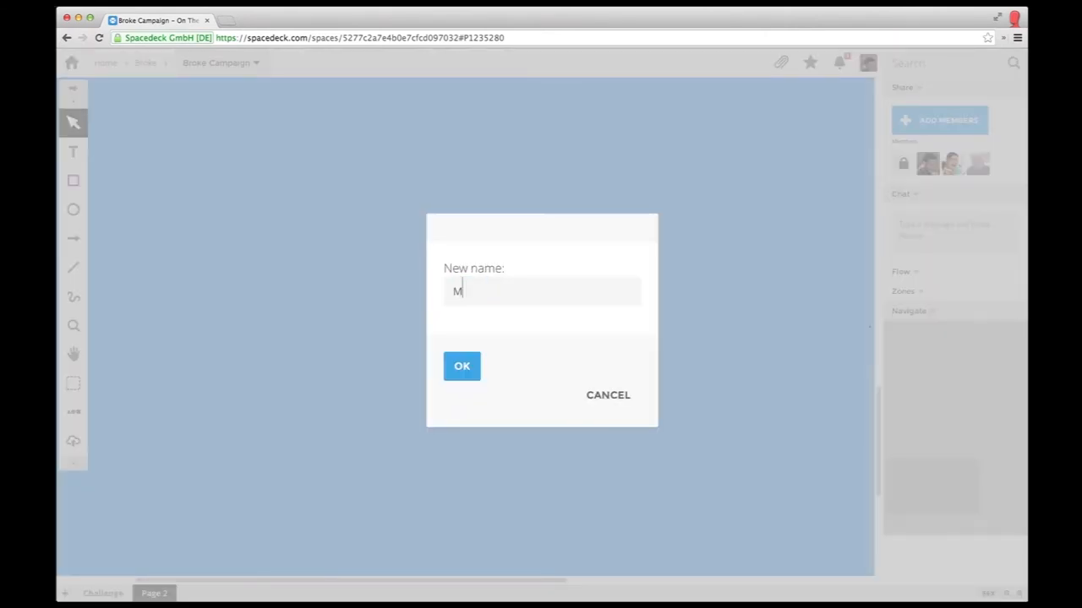
pyautogui.click(461, 365)
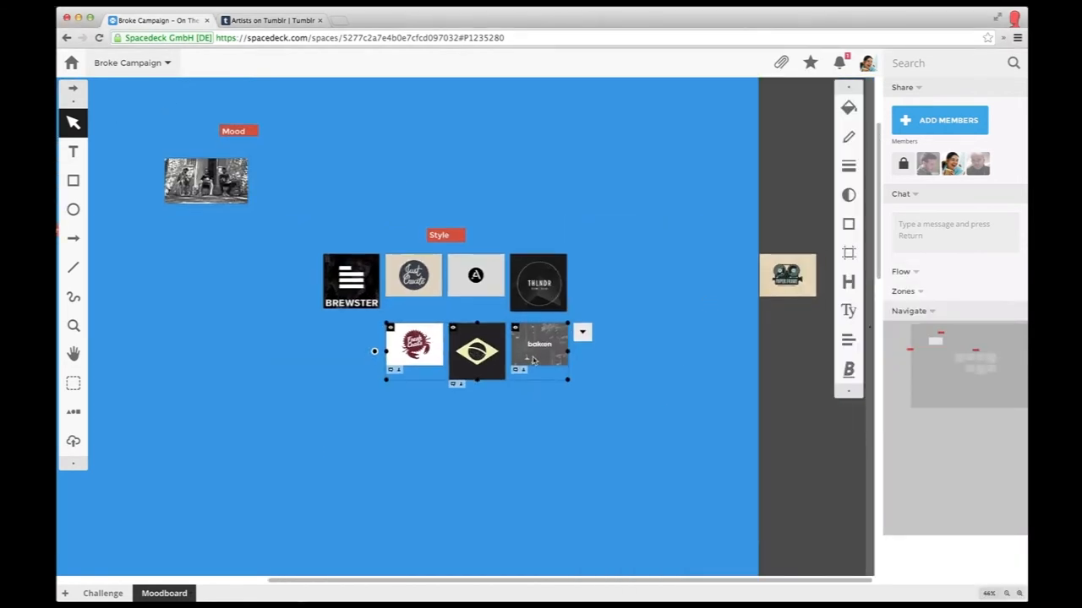
# Drag the horse drawing from the Tumblr artists feed onto the Moodboard page
pyautogui.click(270, 20)
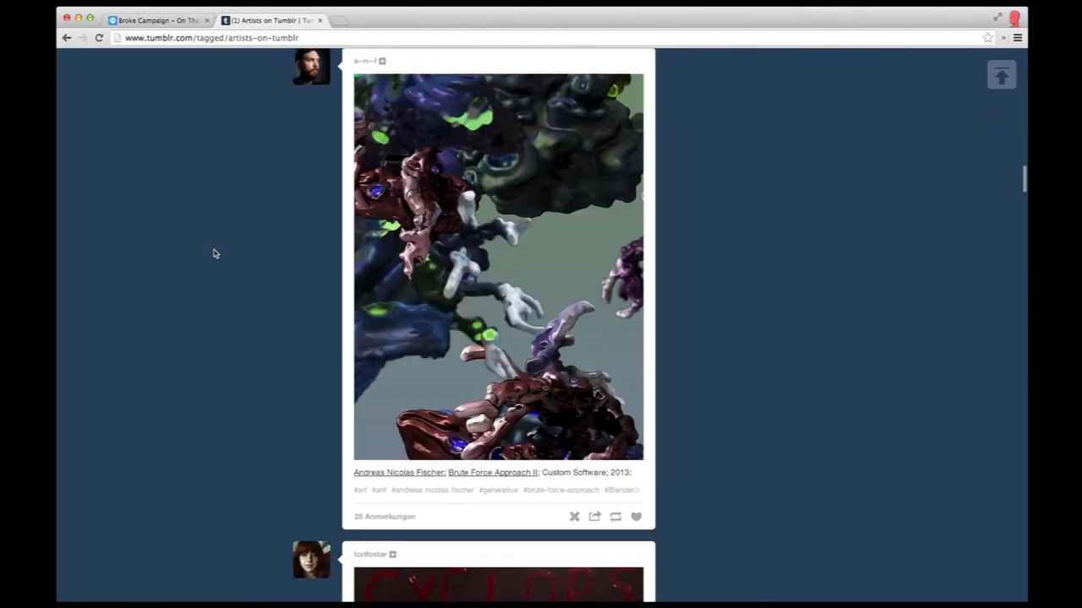
pyautogui.scroll(-3)
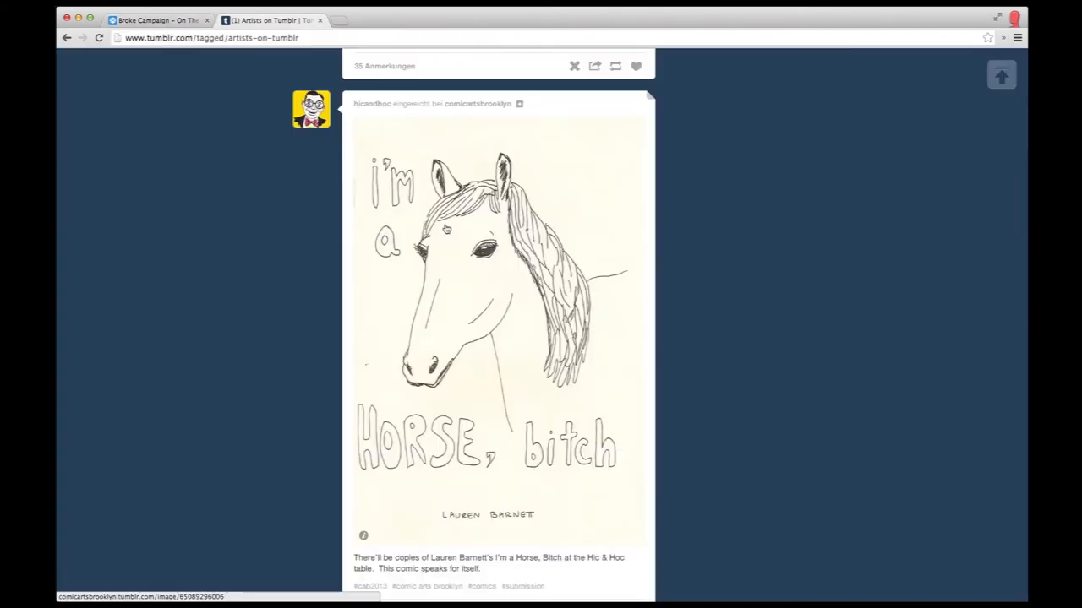
pyautogui.click(156, 21)
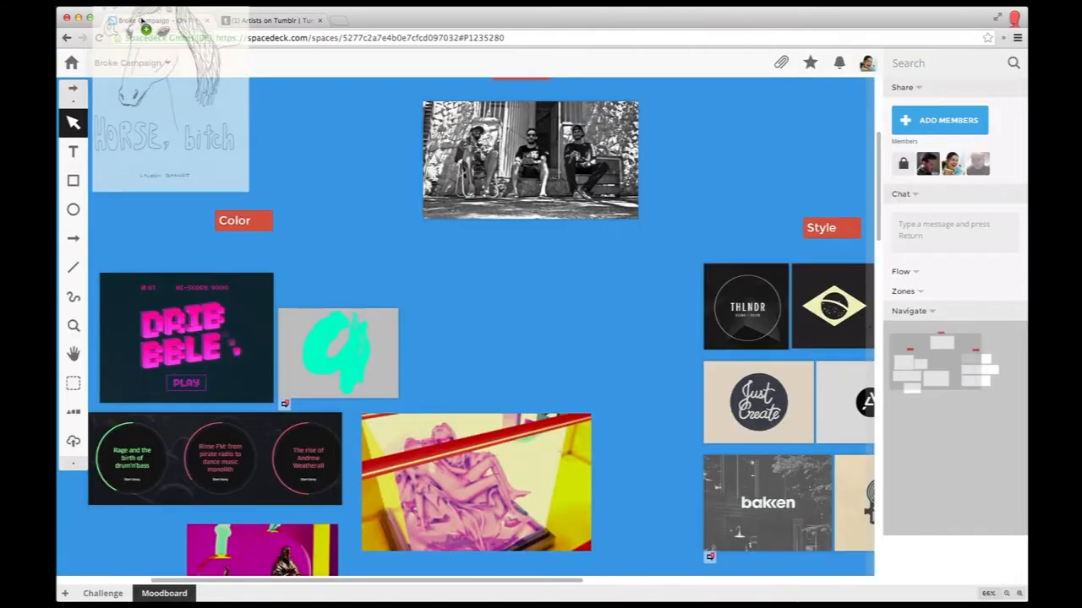
pyautogui.moveTo(169, 135); pyautogui.dragTo(497, 287)
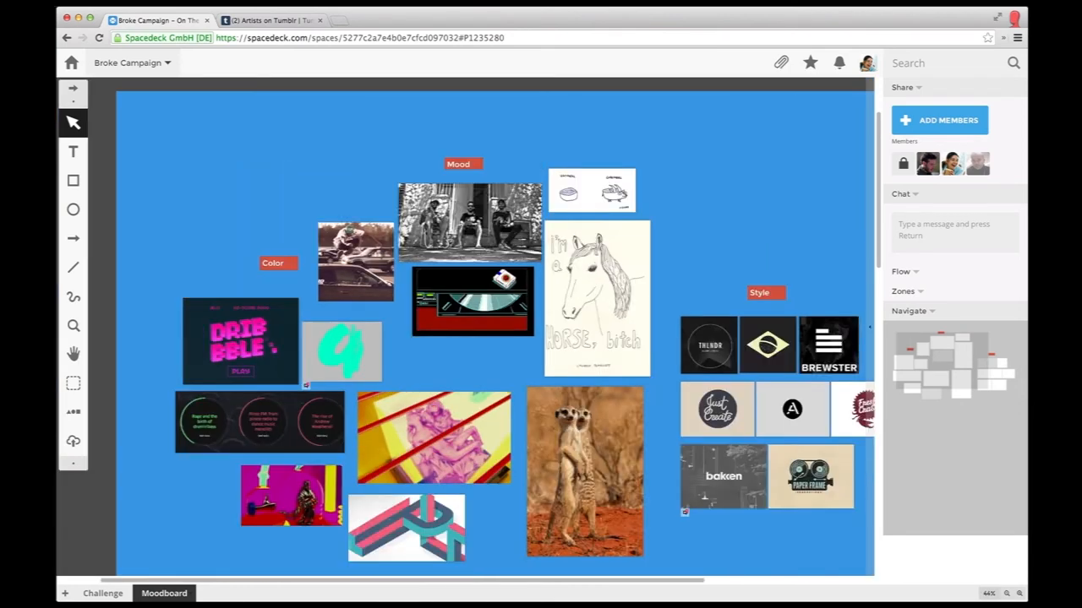
# Copy the black-and-white photo from the mobile clipboard into the Mood area
pyautogui.click(780, 63)
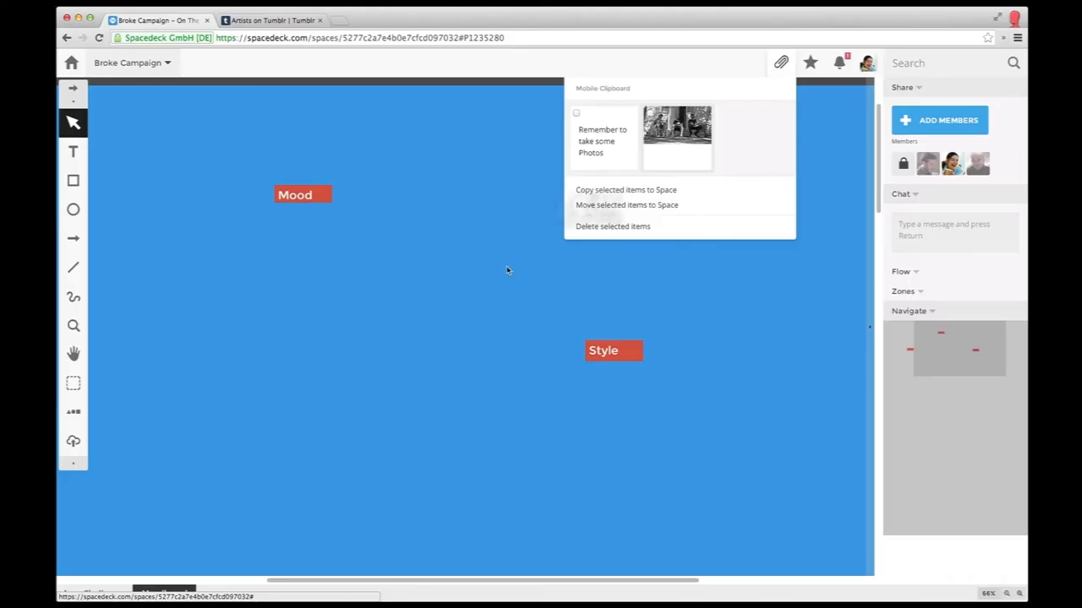
pyautogui.click(626, 190)
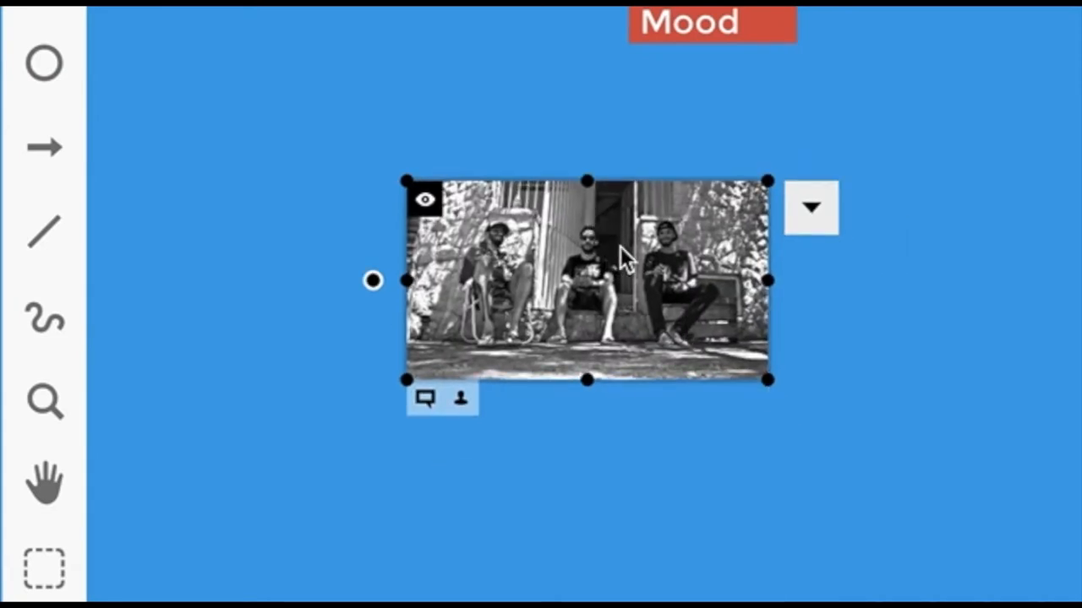
# Start a new comment on the teal sketch image
pyautogui.click(426, 399)
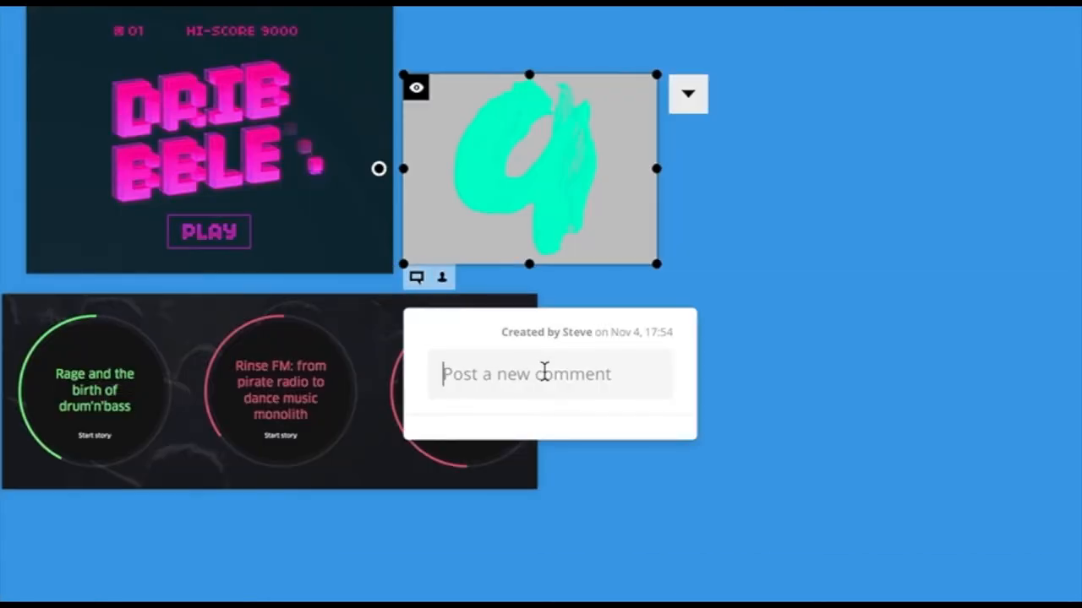
pyautogui.click(862, 347)
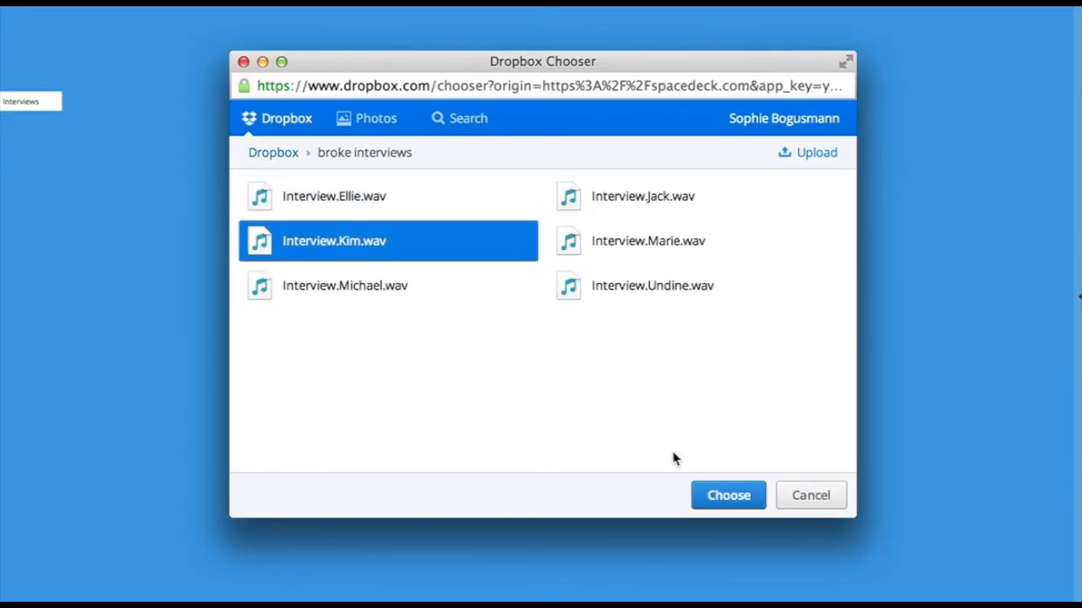
# Choose the interview .wav files from the 'broke interviews' Dropbox folder
pyautogui.click(726, 495)
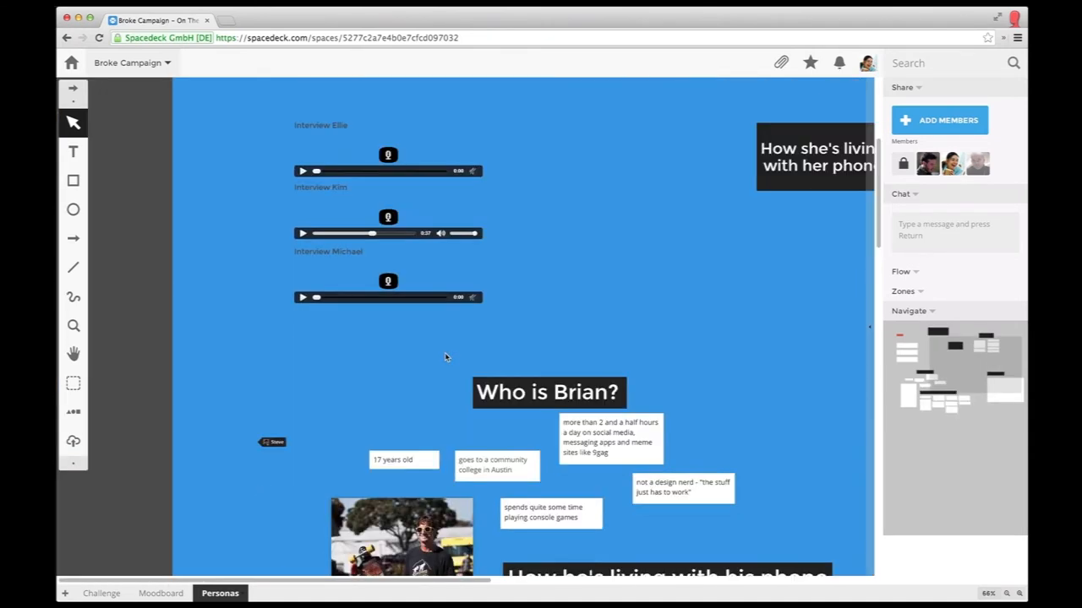
# Scroll the space while laying out the Screenflow wireframes
pyautogui.scroll(-3)
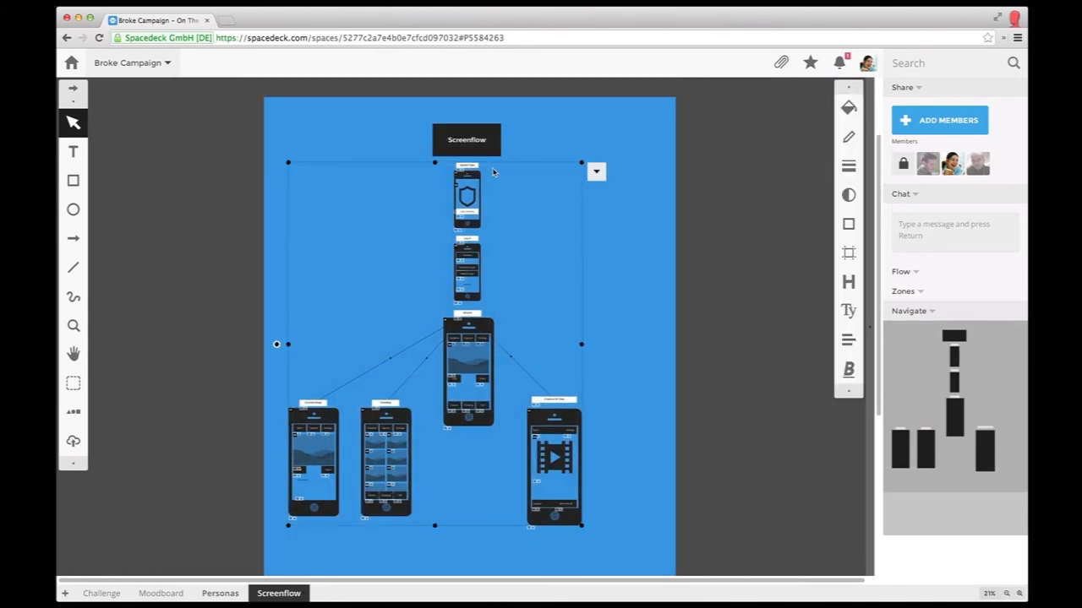
# Begin a reply in the space chat thanking Steve for the praise
pyautogui.click(336, 593)
pyautogui.write('Thanks Steve! I wonder if the')
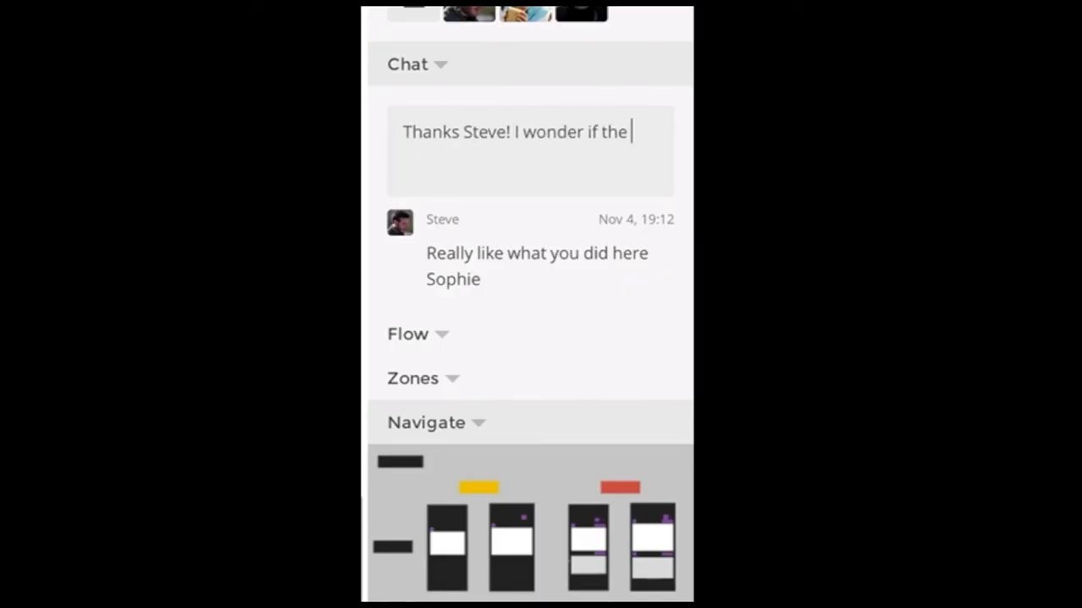
# Send the chat reply before inviting the client
pyautogui.press('Return')
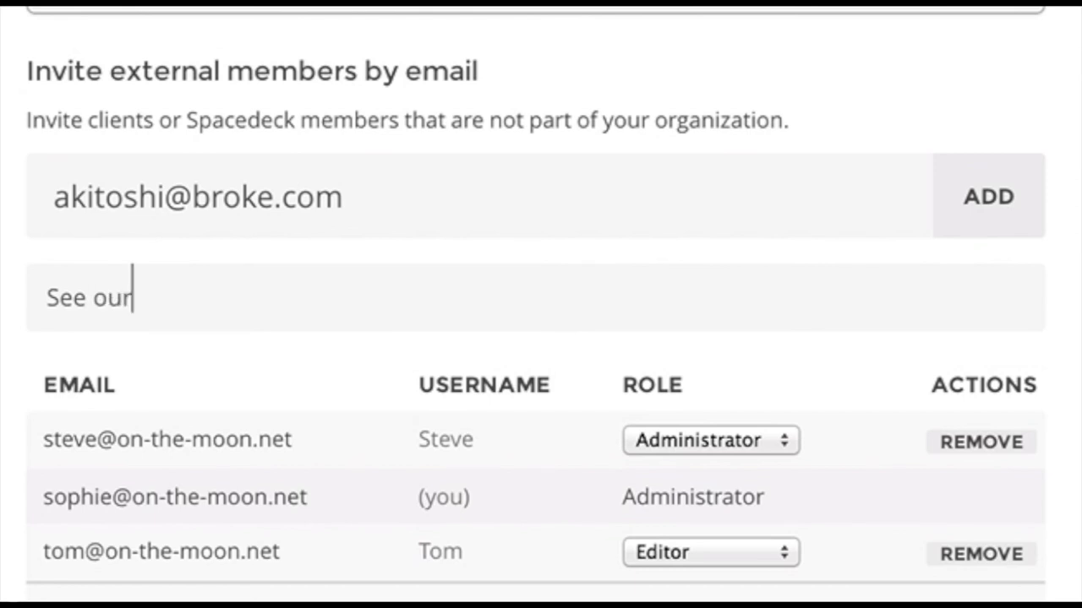
# Write the invitation message 'latest results for the campaign! Happy to hear you'
pyautogui.write('latest results for the campaign! Happy to hear you')
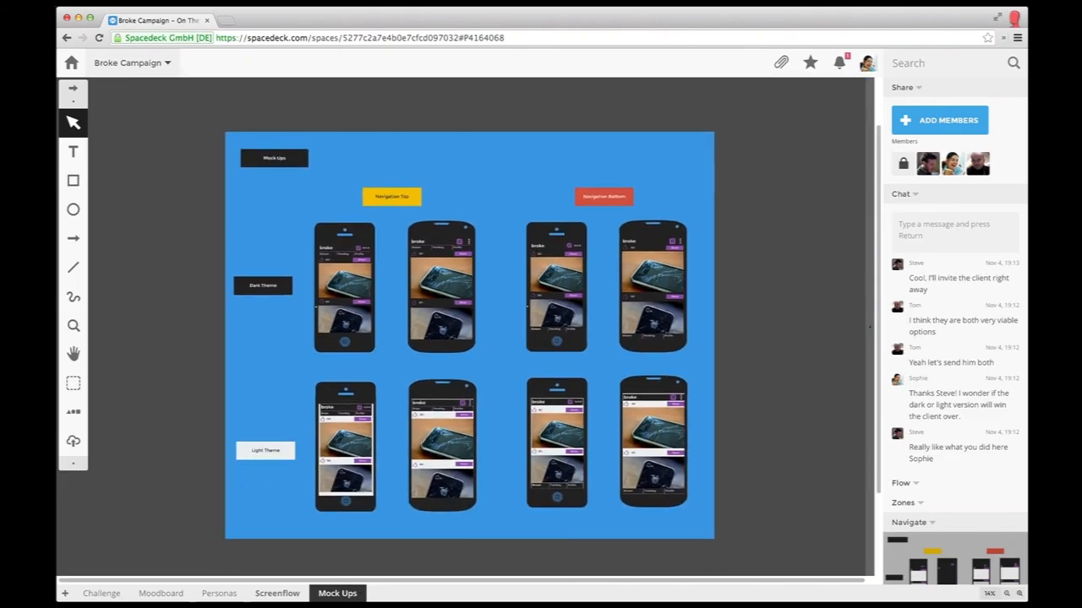
# Review the Challenge and Personas pages, ending zoomed on the dark theme mock-up
pyautogui.click(101, 591)
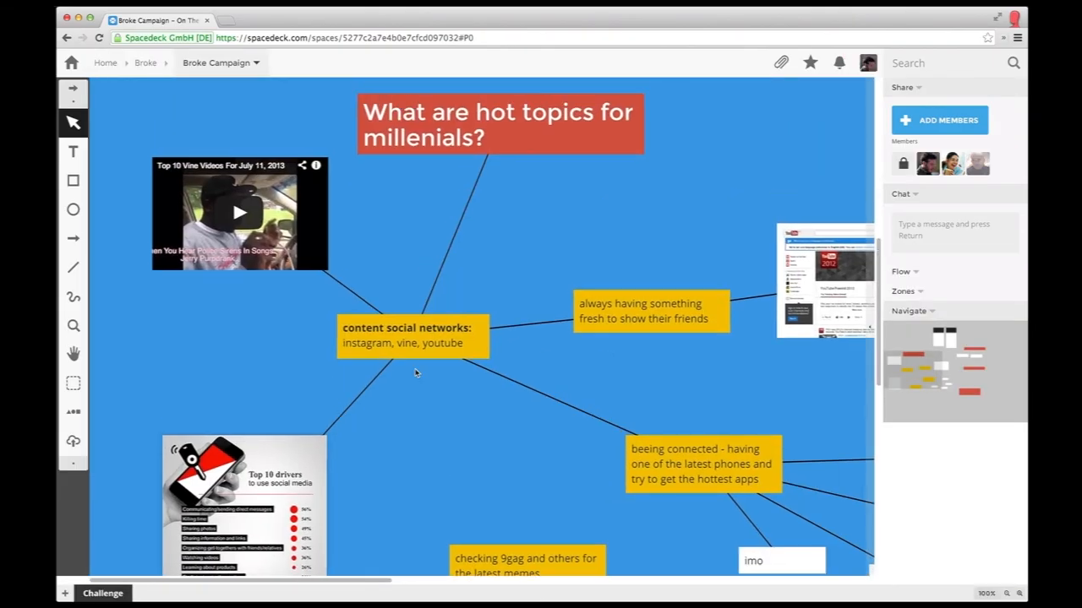
pyautogui.click(219, 592)
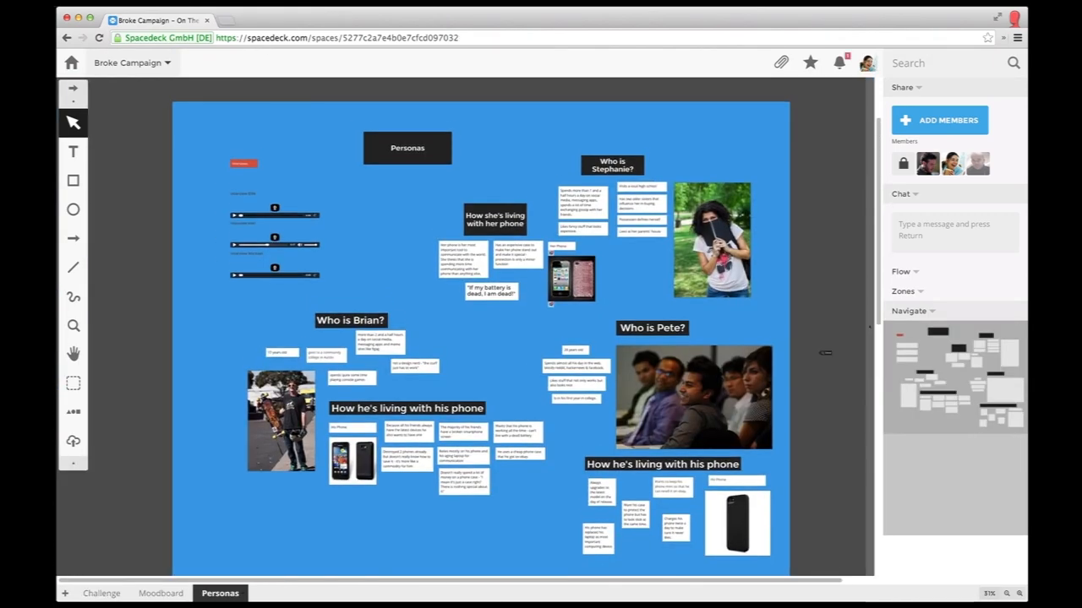
pyautogui.click(338, 593)
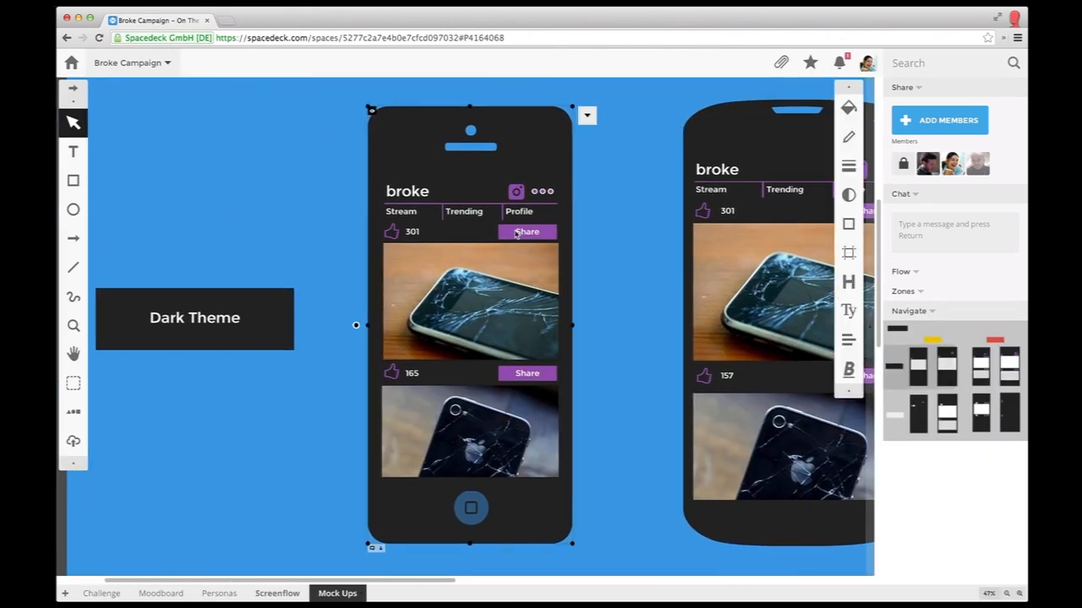